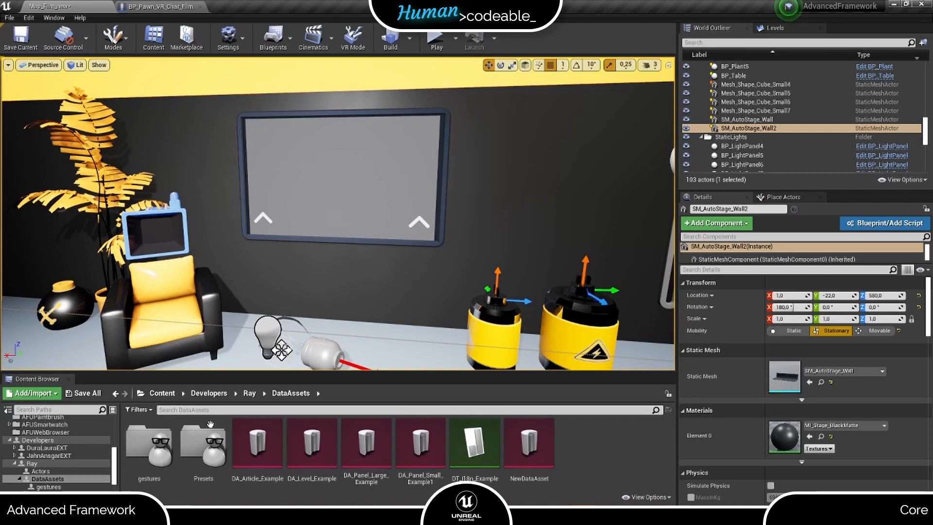
mouse_move(181, 498)
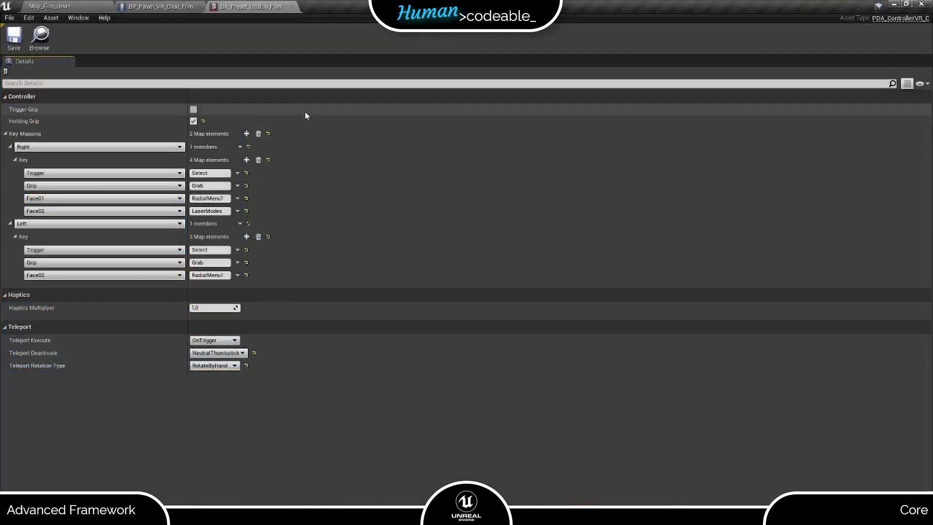
mouse_move(113, 148)
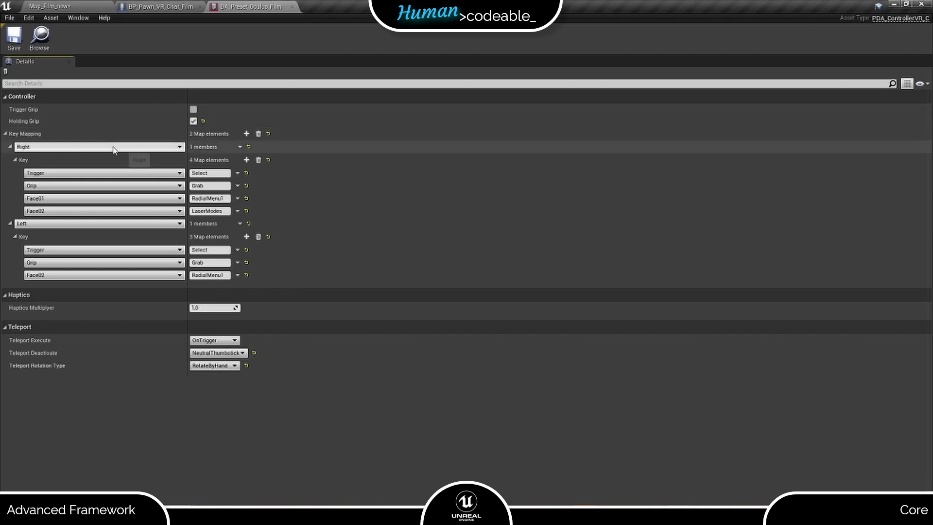
Add right-controller mappings ThumbstickUp → MoveForward and ThumbstickDown → MoveBackward
click(246, 159)
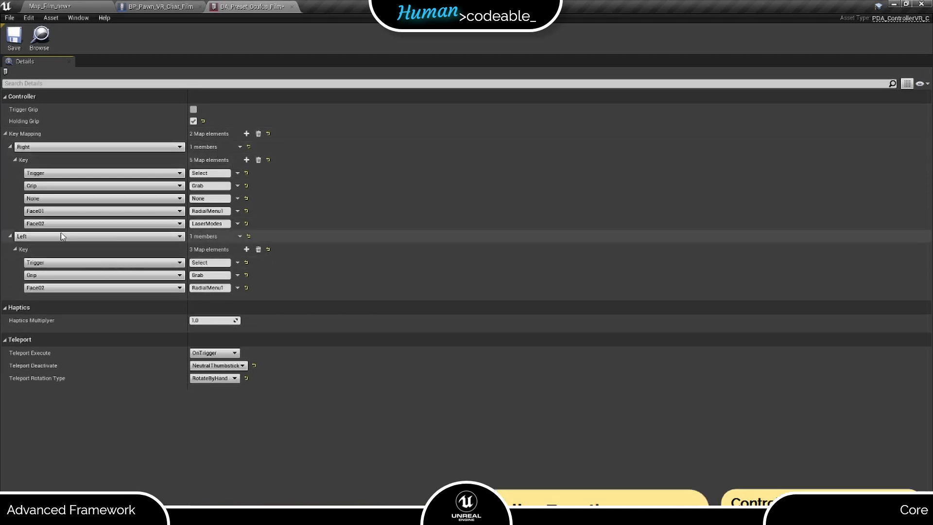
click(103, 198)
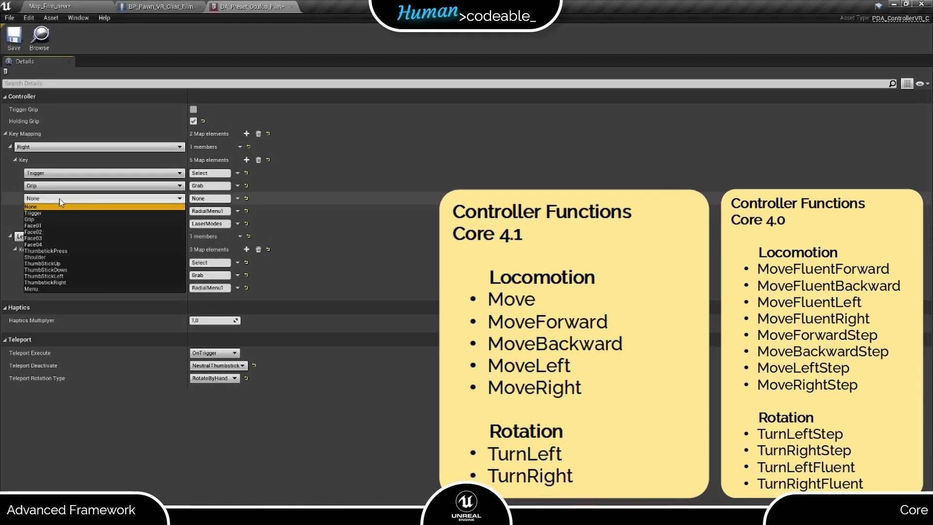
click(43, 263)
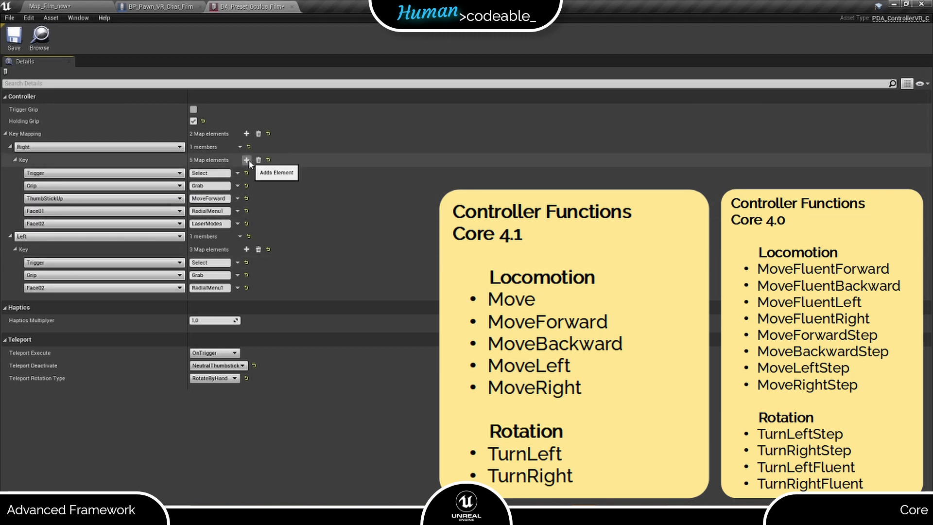
click(246, 160)
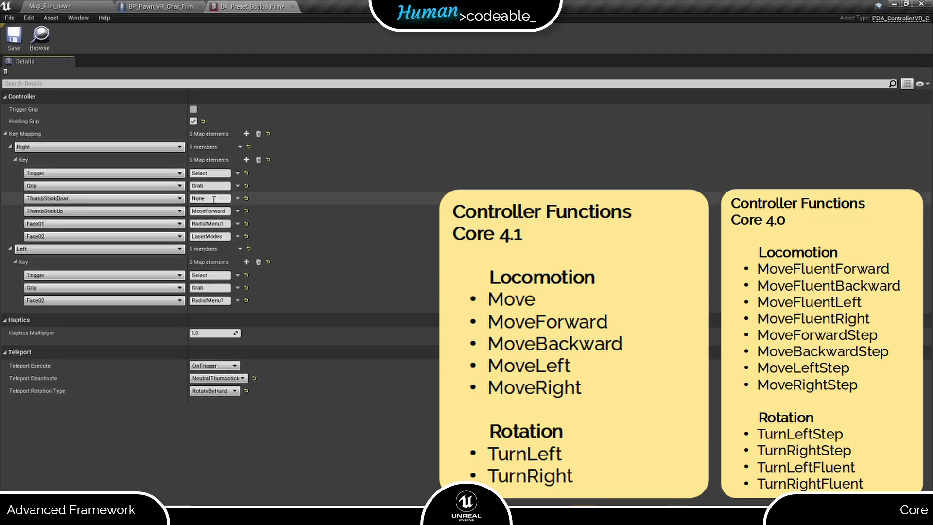
click(209, 198)
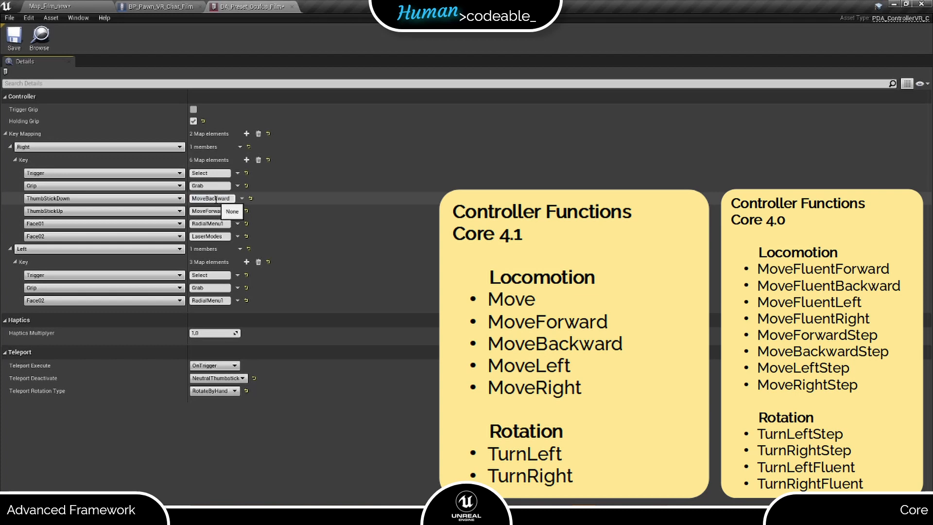
Add right-controller mappings ThumbstickLeft → MoveLeft and ThumbstickRight → Right
click(246, 160)
text(MoveLeft)
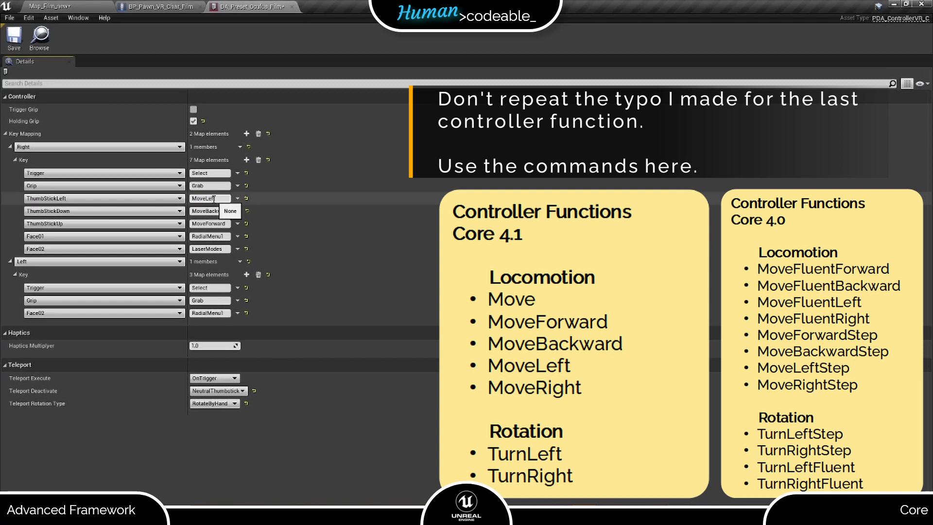
click(101, 198)
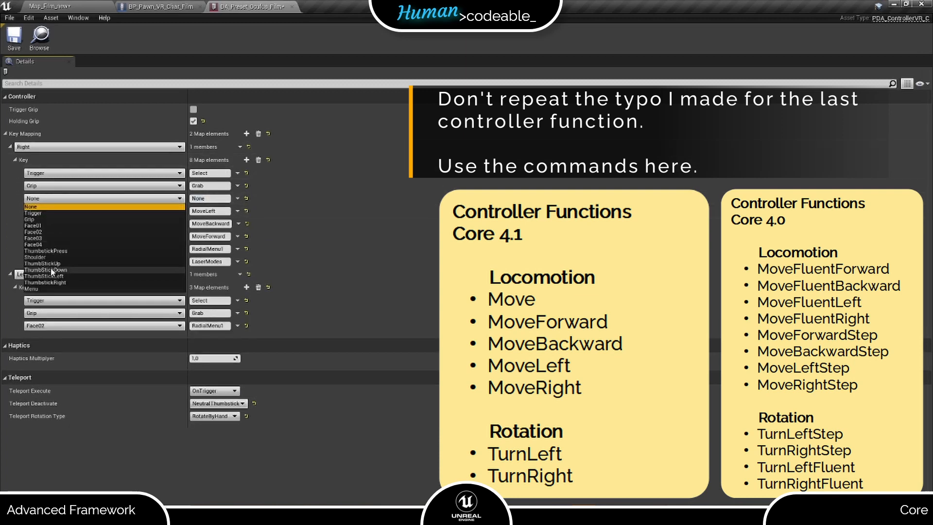
click(45, 269)
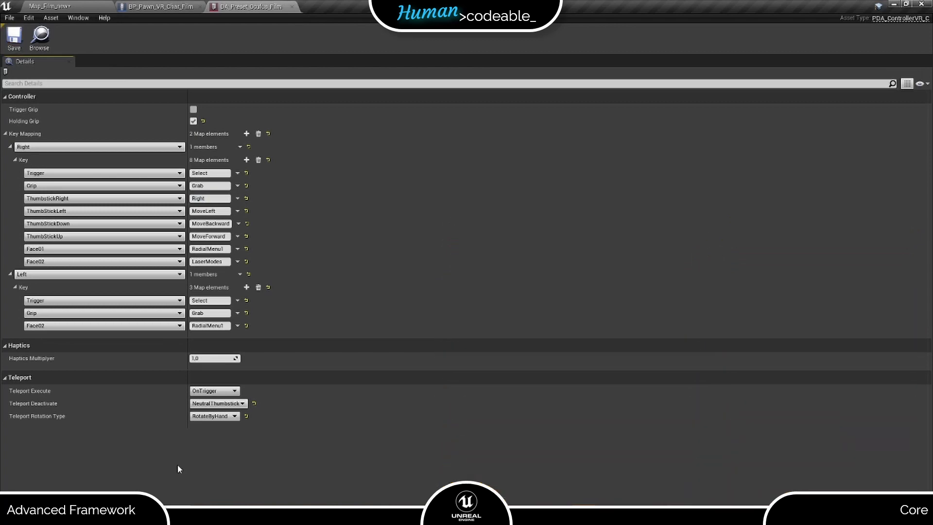
Show the Comp_Controls component's Details in the BP_Pawn_VR blueprint
click(159, 6)
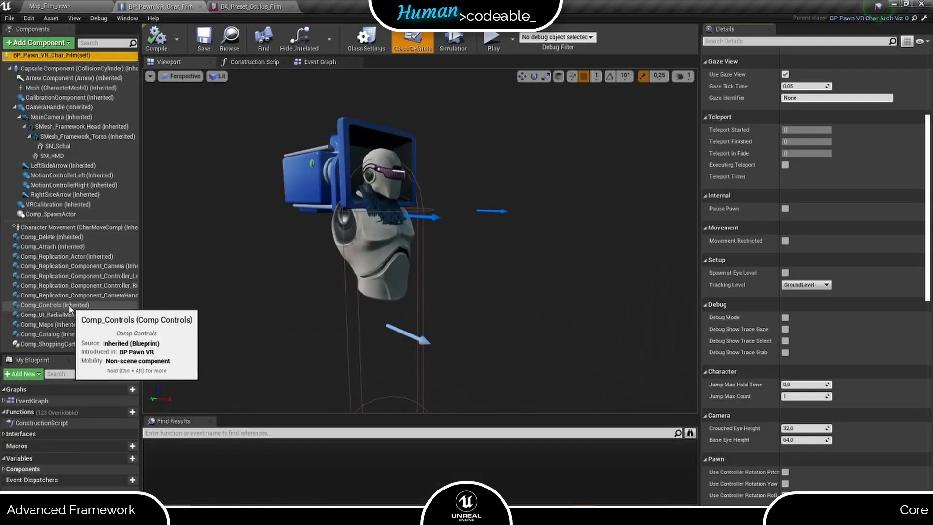
click(58, 305)
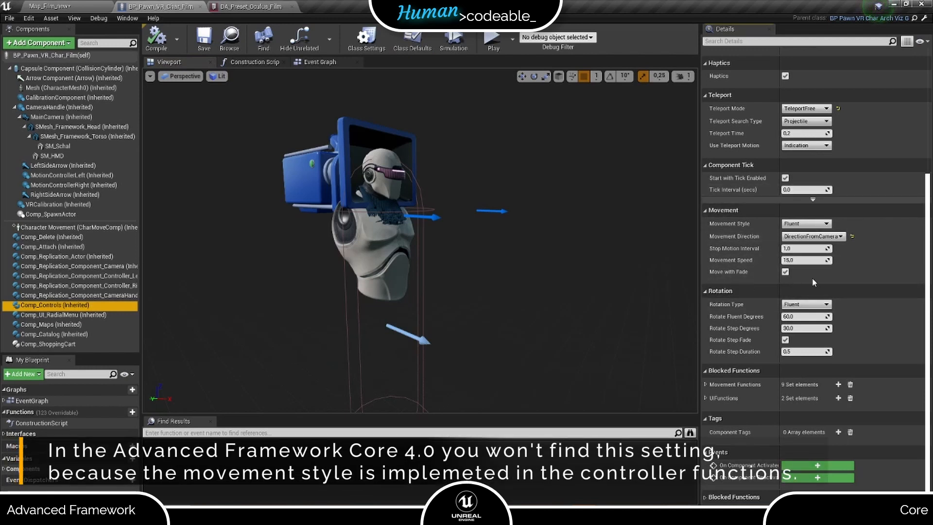
mouse_move(842, 276)
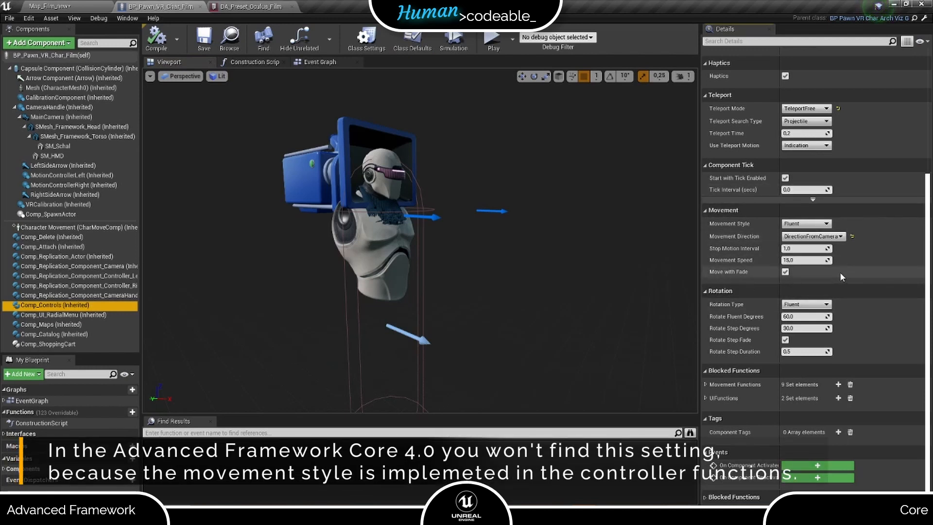
click(827, 223)
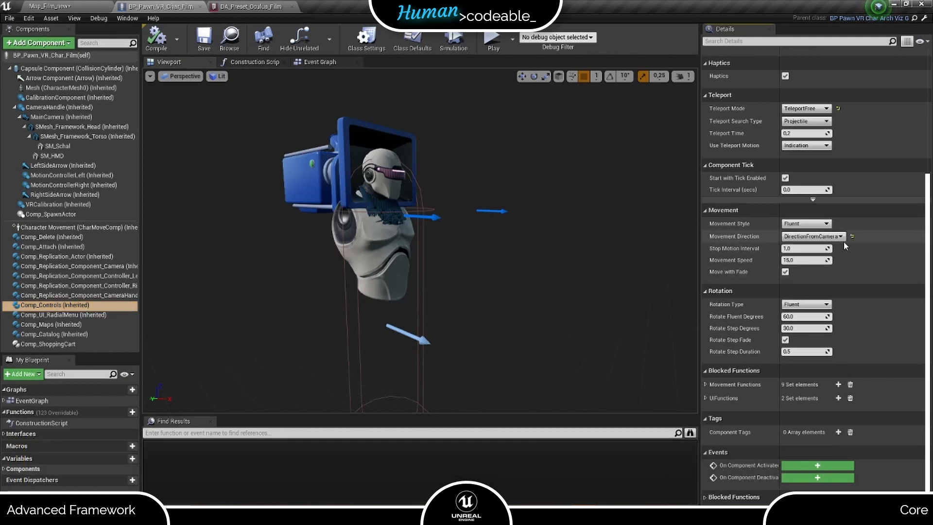
mouse_move(704, 240)
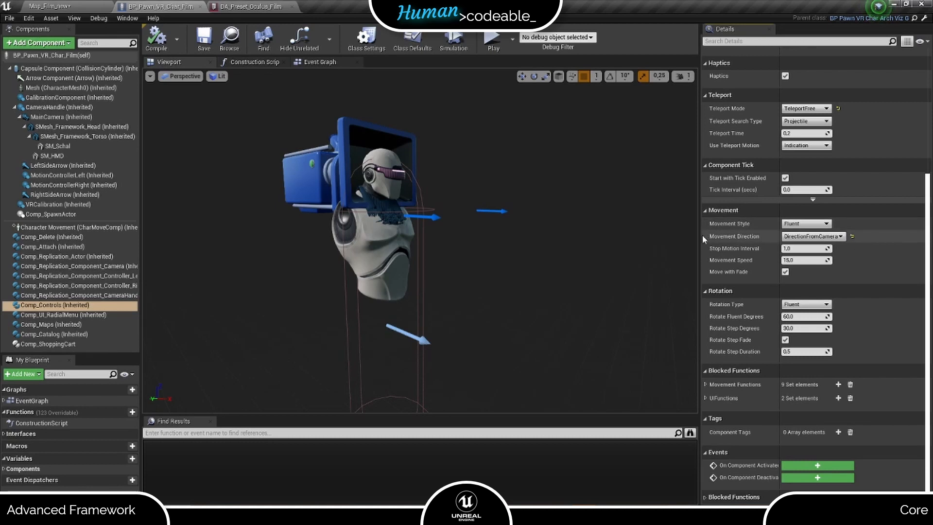
mouse_move(813, 236)
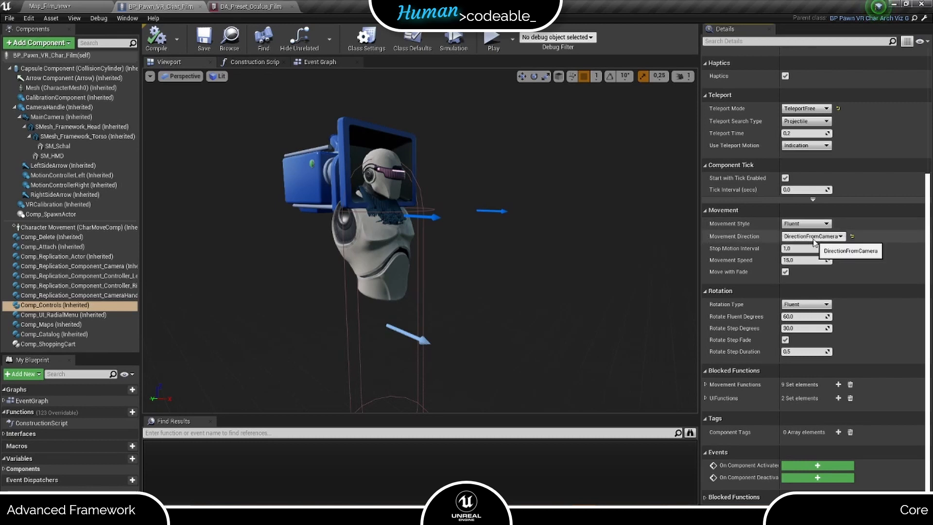
Try DirectionFromController as movement direction, then restore DirectionFromCamera
click(806, 236)
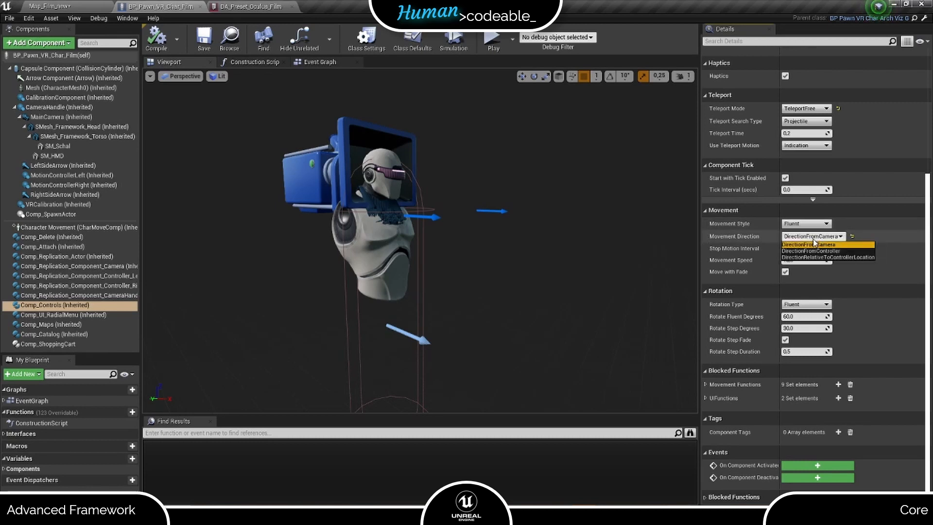
mouse_move(817, 251)
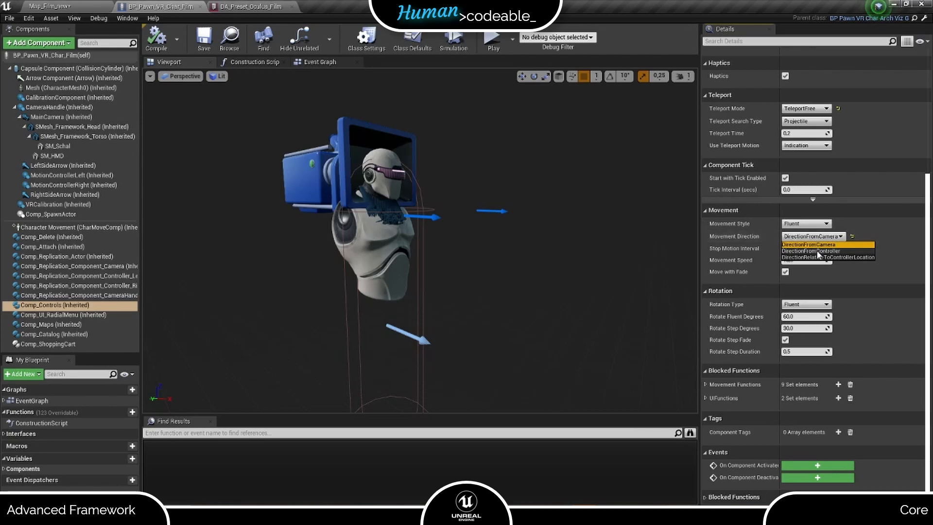
click(824, 251)
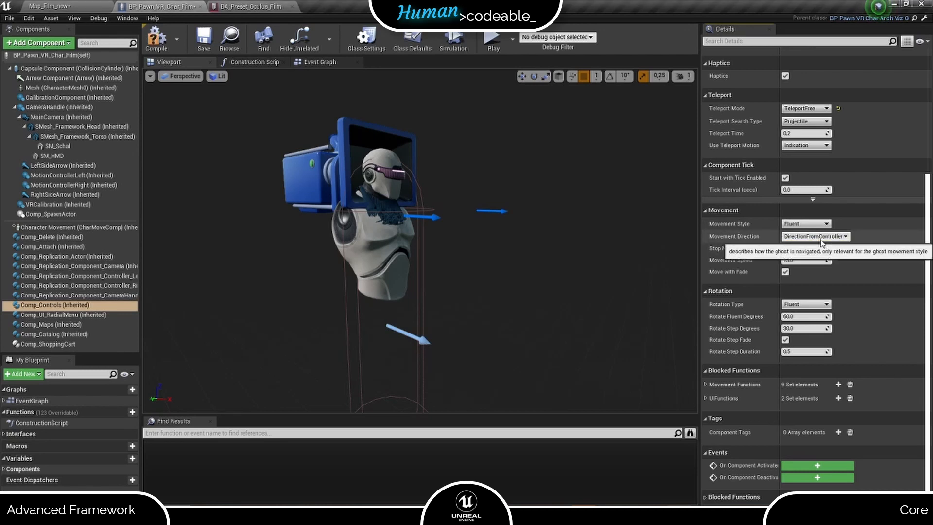
mouse_move(858, 252)
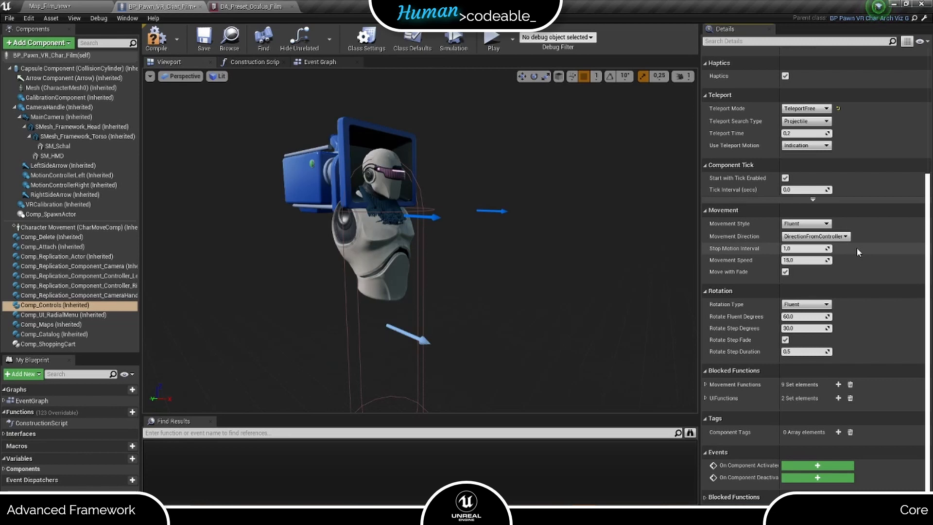
click(837, 237)
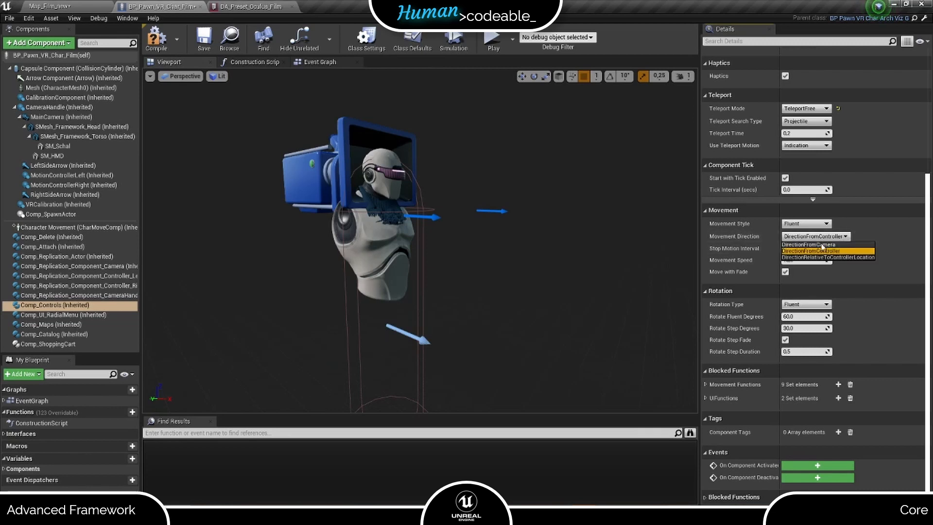
click(821, 244)
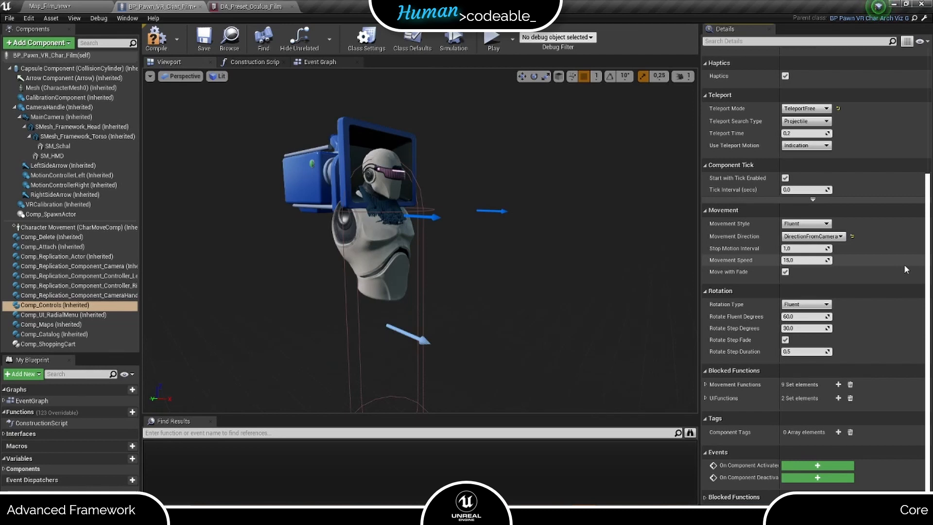
mouse_move(742, 263)
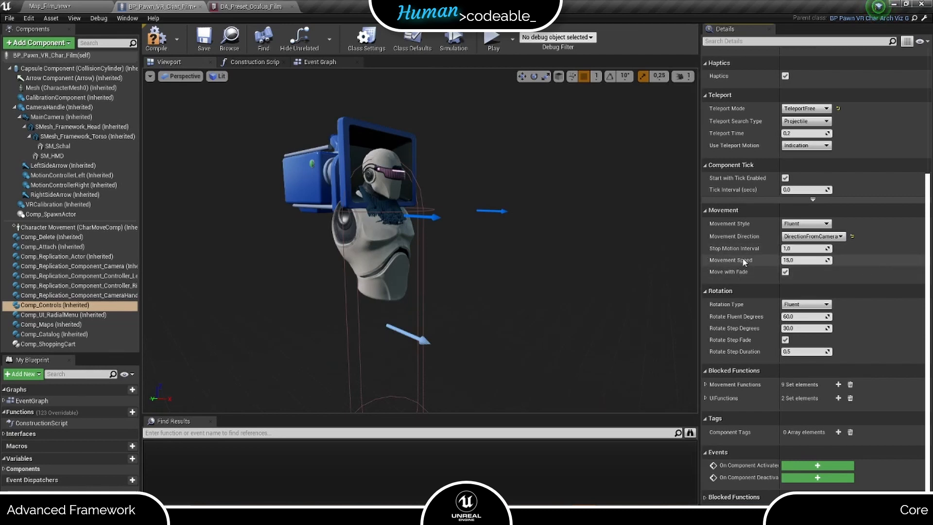
mouse_move(856, 271)
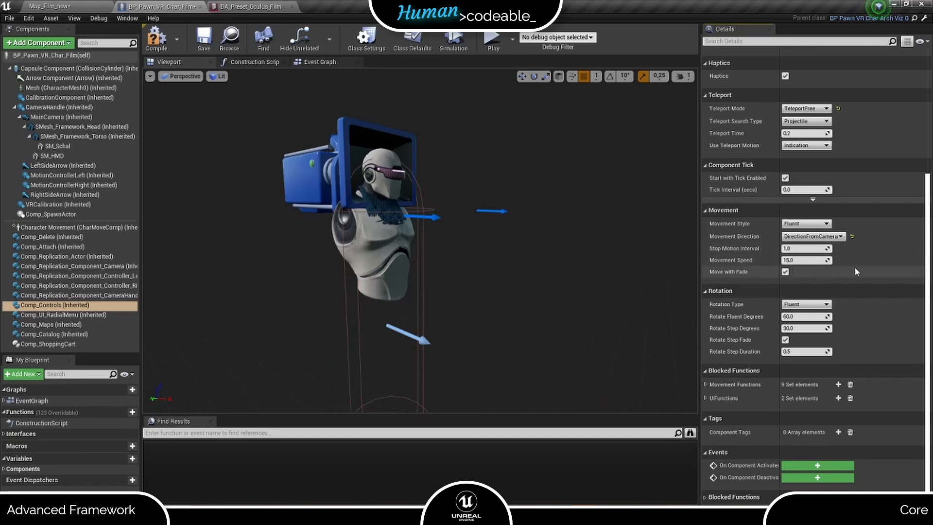
mouse_move(863, 266)
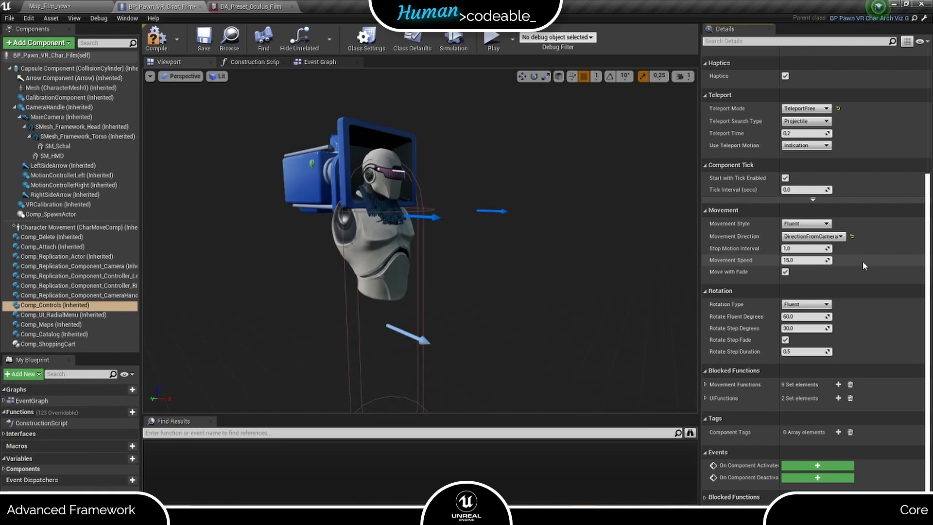
mouse_move(747, 284)
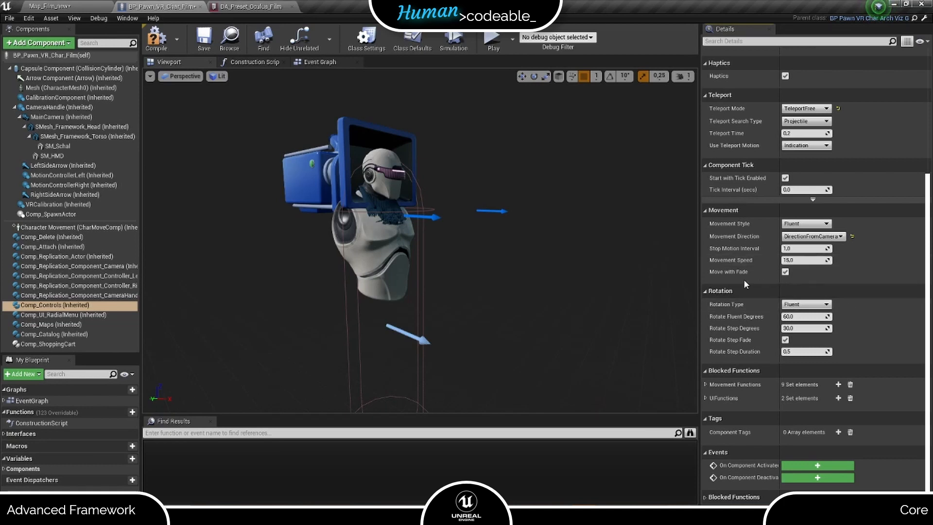
mouse_move(771, 368)
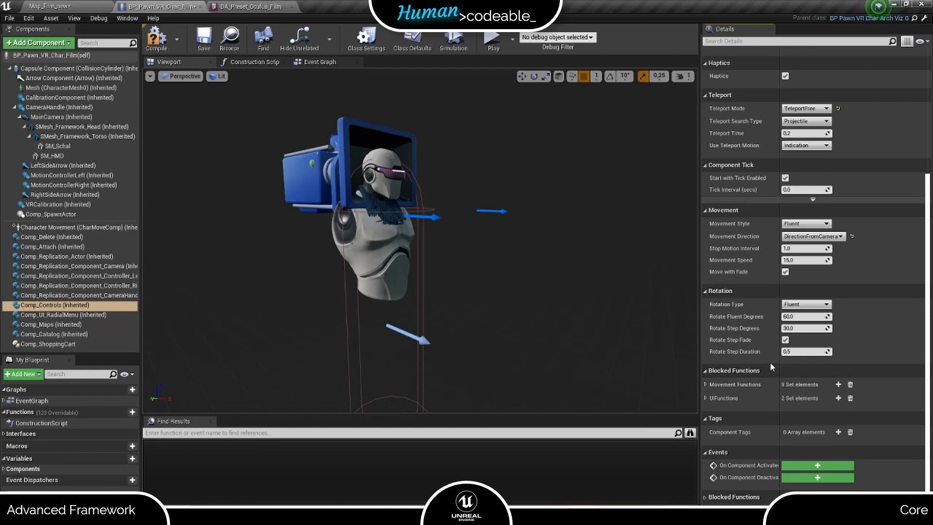
Expand Motion Controller Set and show the DA_Preset_Oculus_Film preset asset
scroll(up, 3)
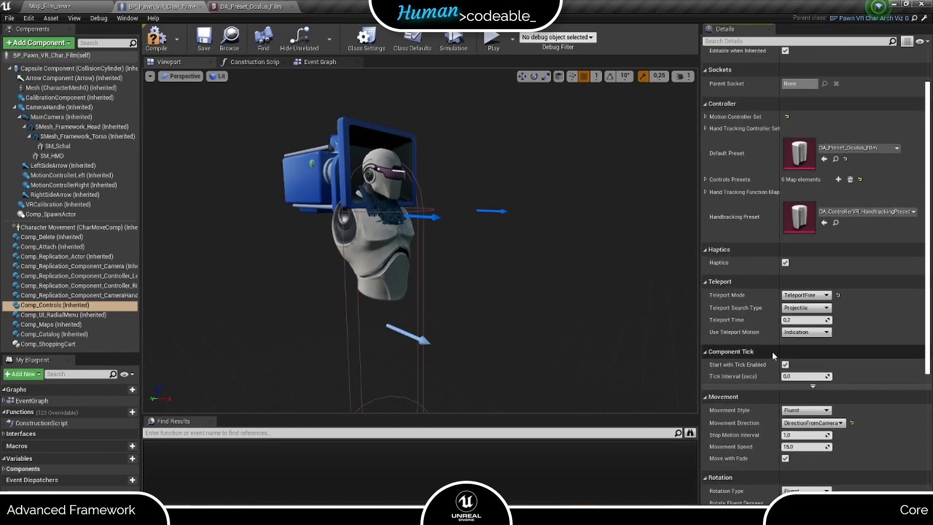
scroll(up, 3)
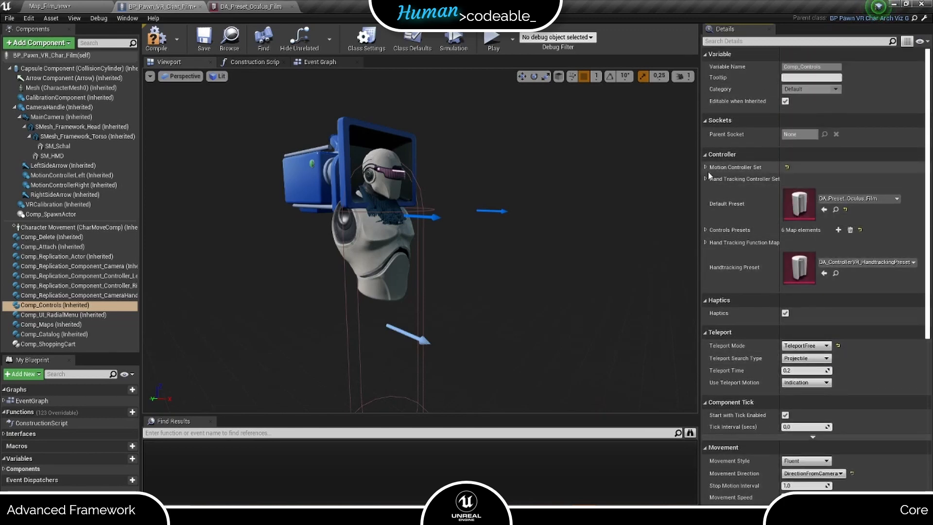
click(706, 167)
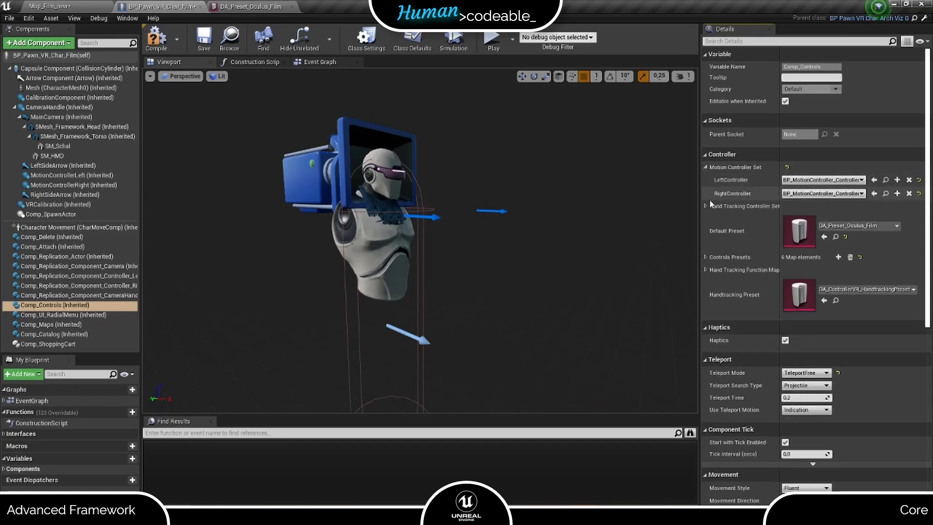
click(251, 6)
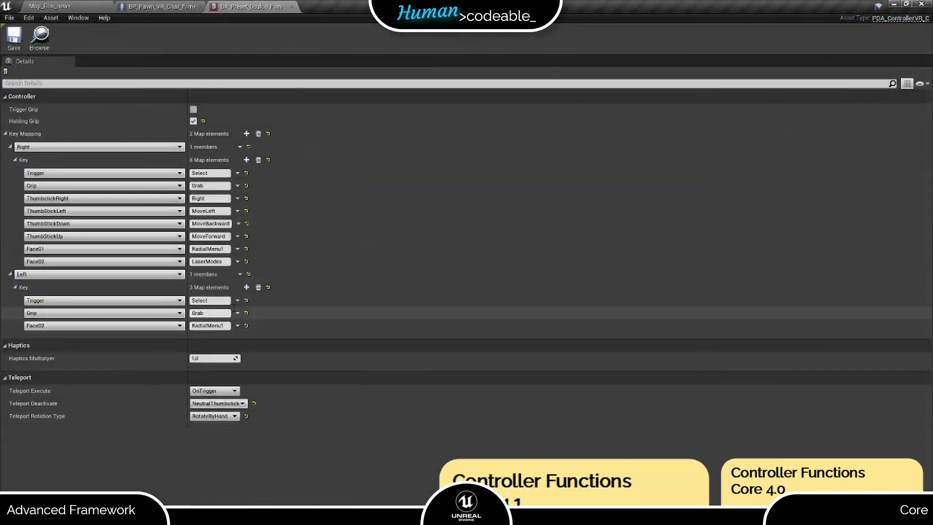
Add left-controller ThumbStickLeft → TurnLeft and ThumbstickRight → TurnRight, returning to the pawn blueprint
click(103, 325)
text(TurnR)
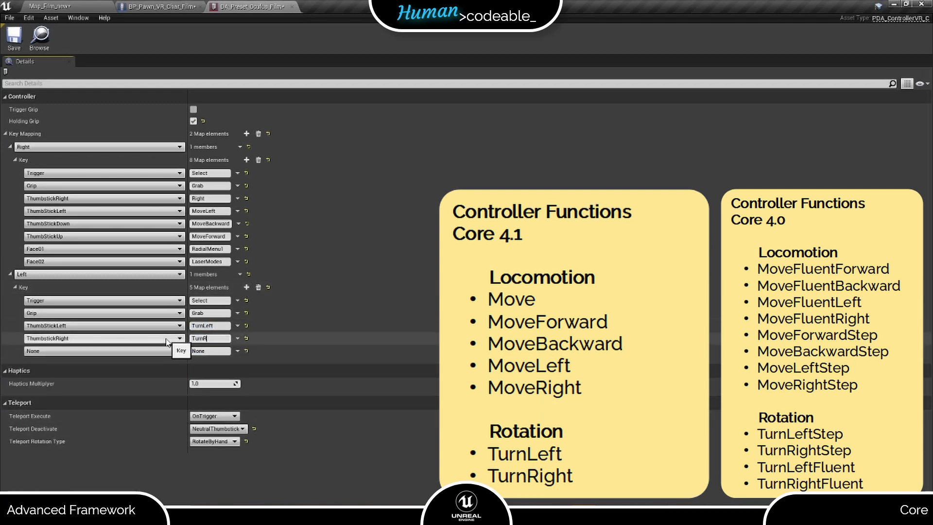
click(13, 39)
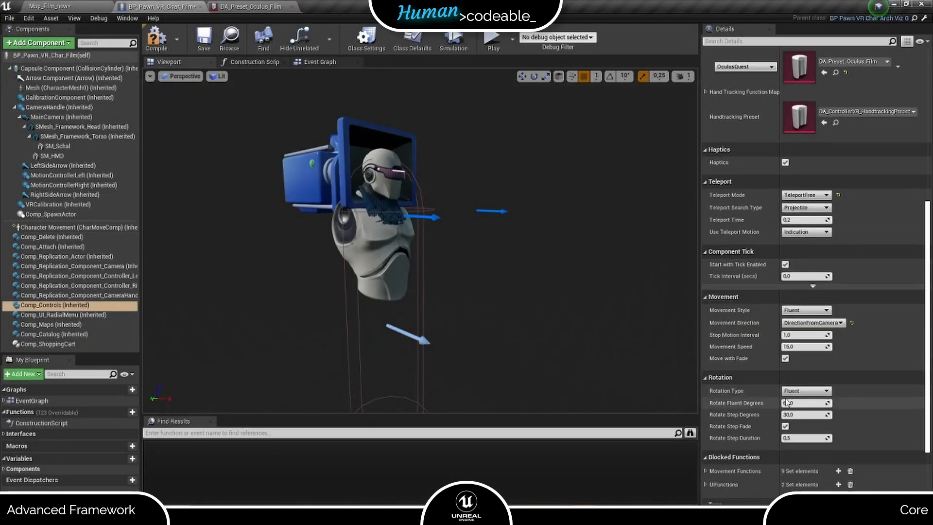
click(806, 390)
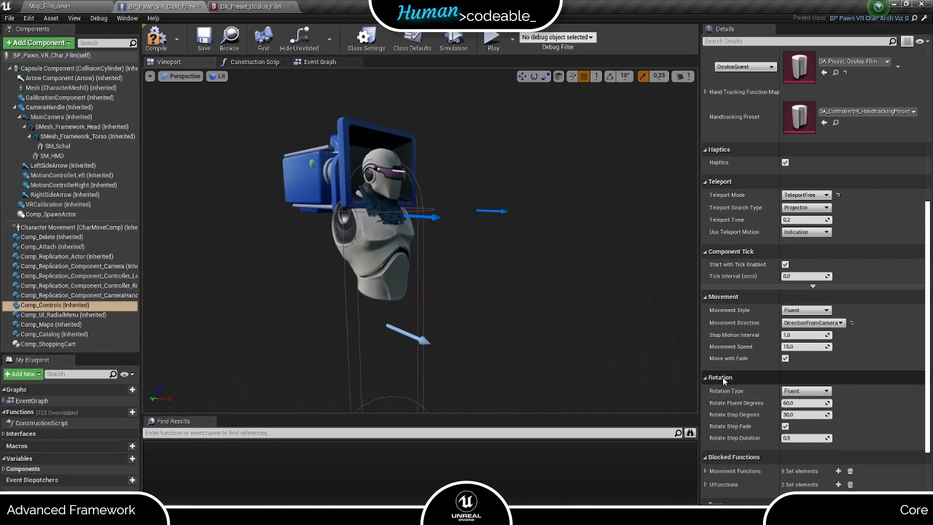
mouse_move(735, 414)
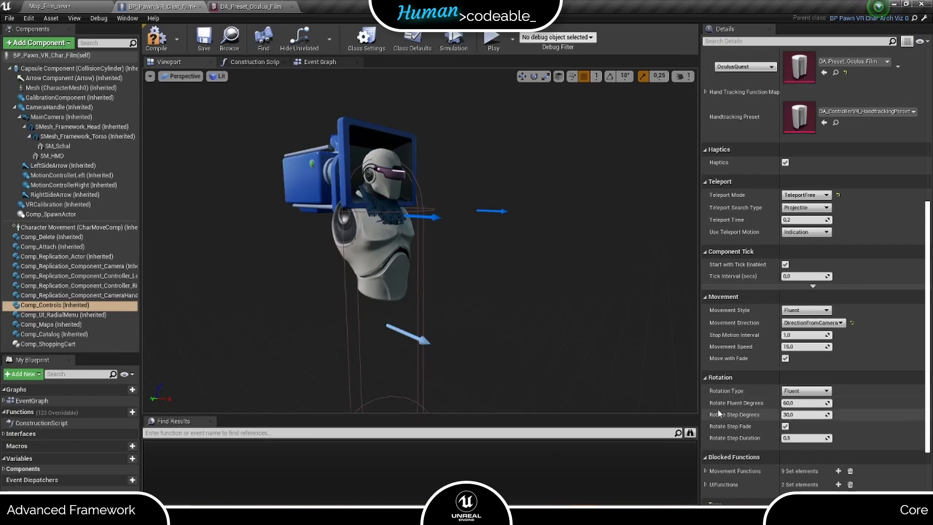
click(493, 38)
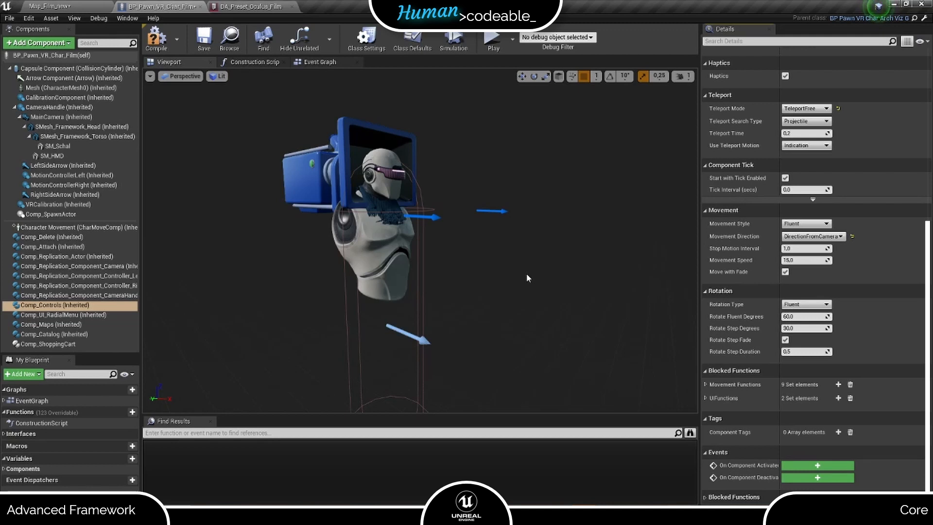
mouse_move(585, 268)
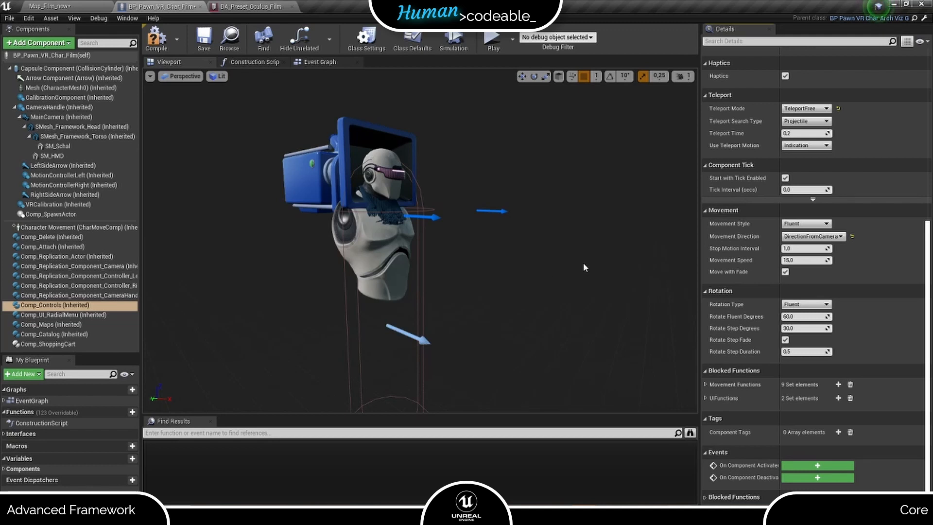
mouse_move(702, 224)
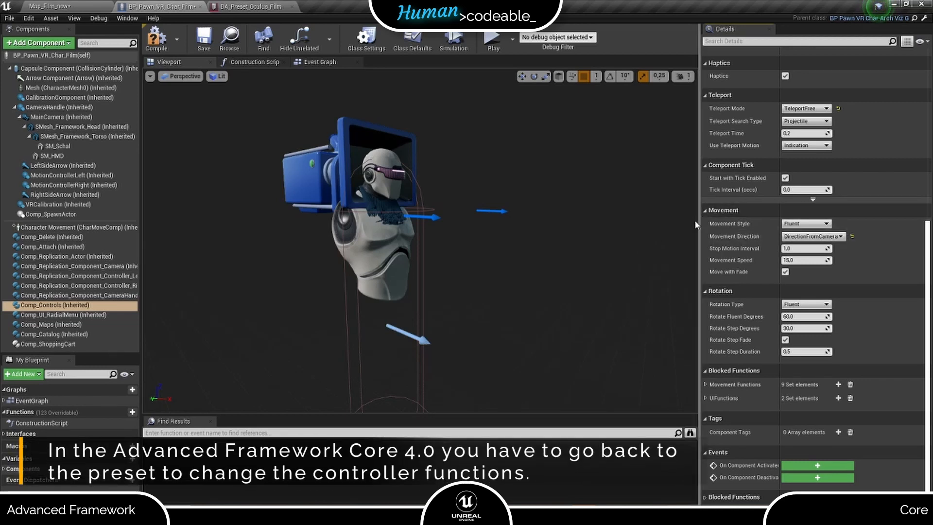
mouse_move(803, 223)
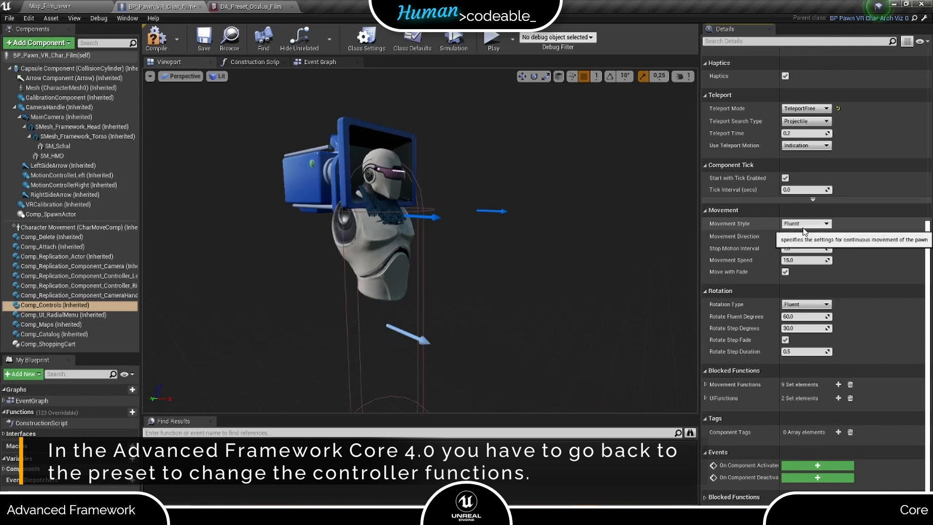
Set Movement Style to Step with a step motion interval of 0.8
click(805, 223)
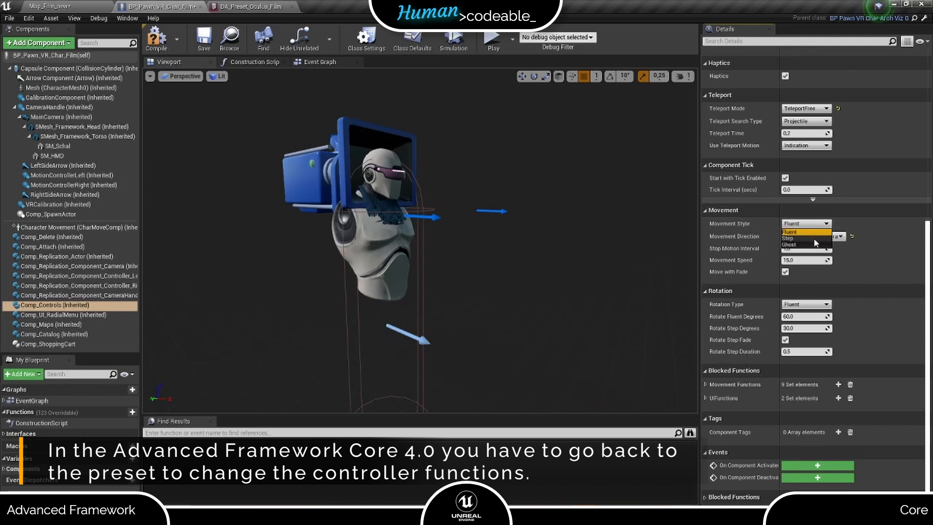
click(788, 238)
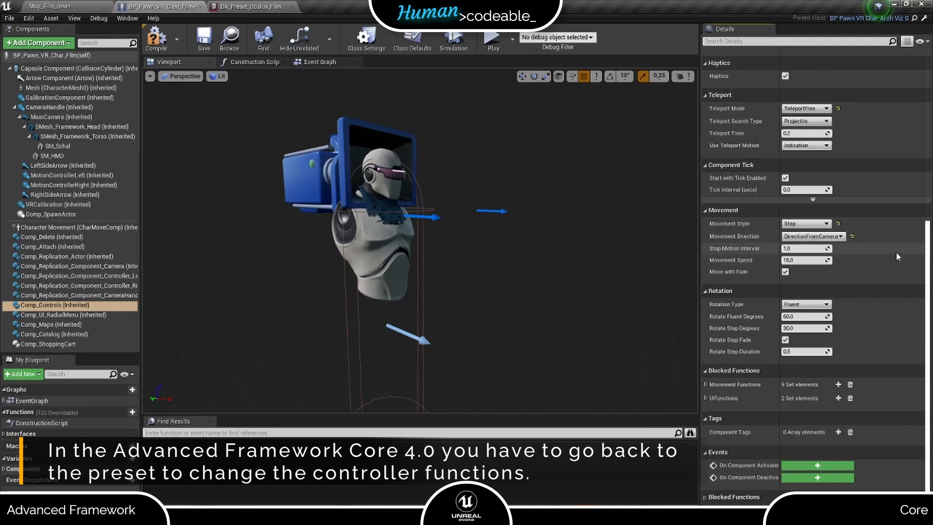
mouse_move(855, 258)
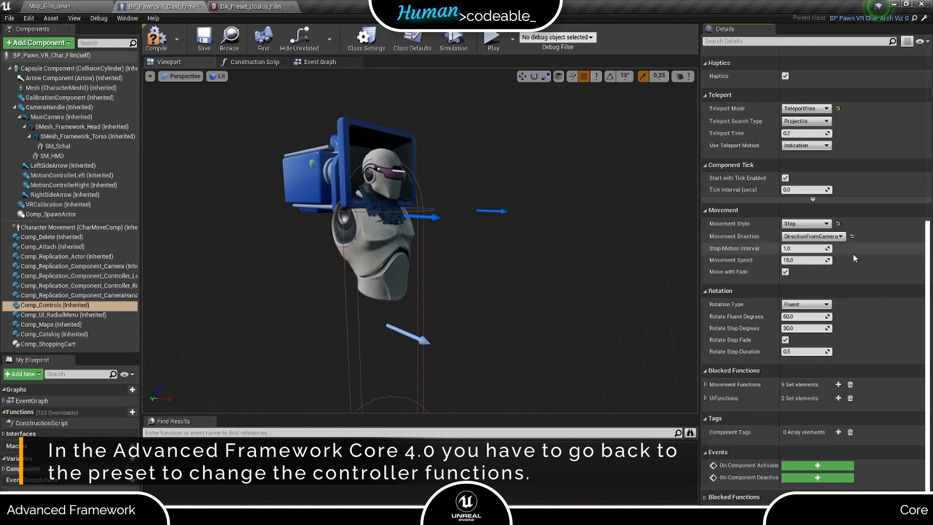
click(806, 248)
text(0,8)
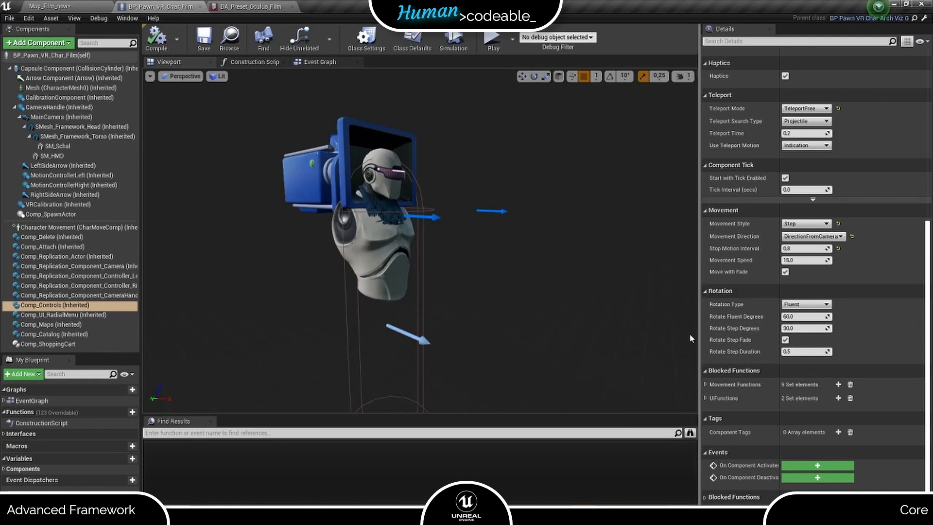
click(806, 304)
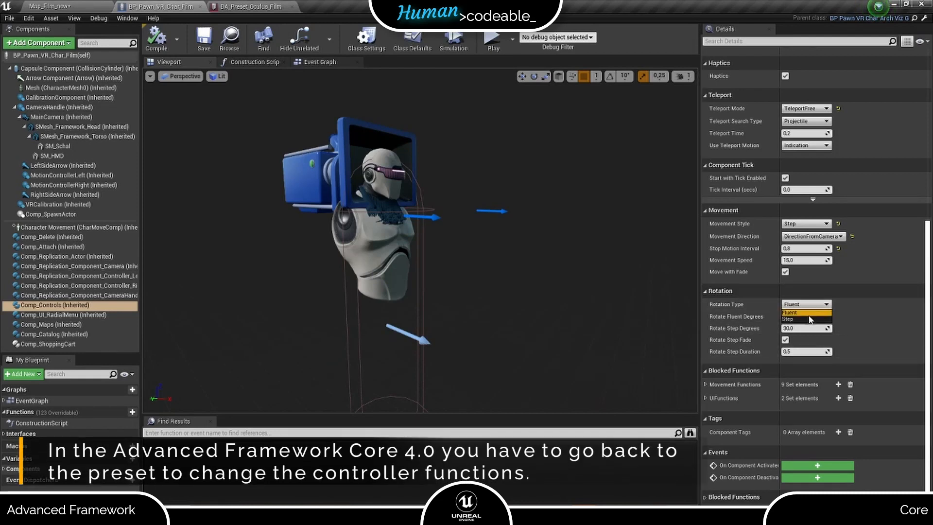
click(787, 318)
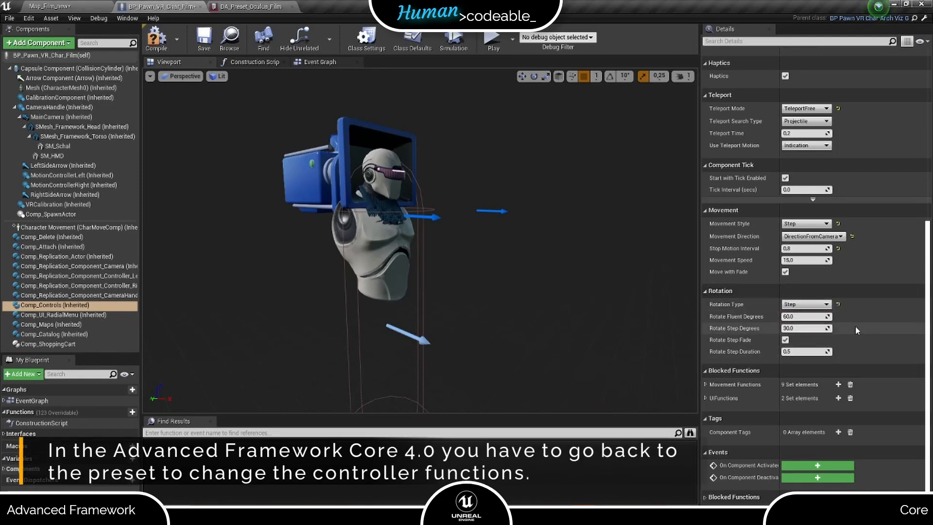
mouse_move(745, 329)
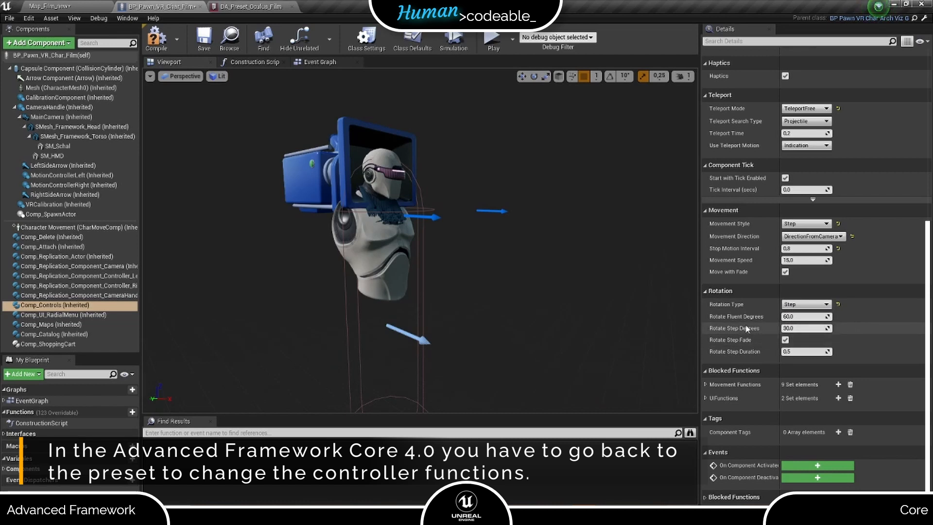
mouse_move(754, 352)
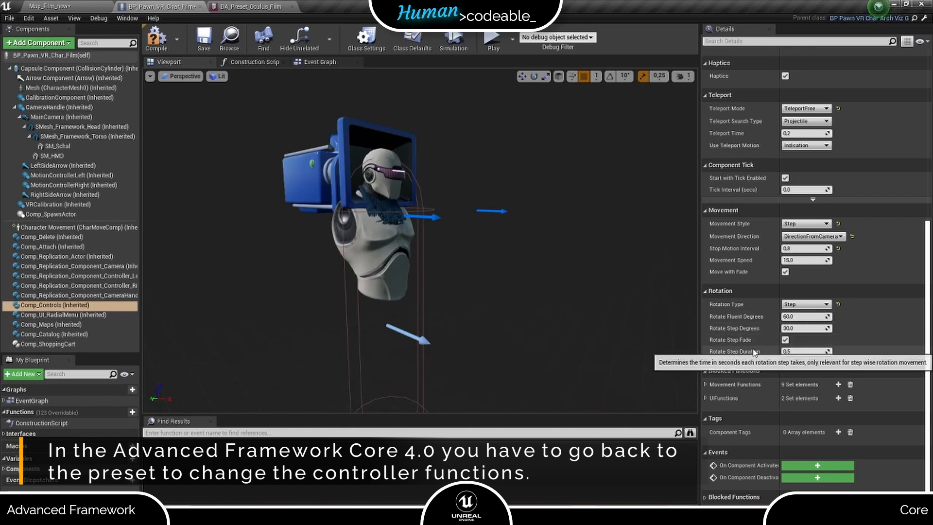
mouse_move(801, 345)
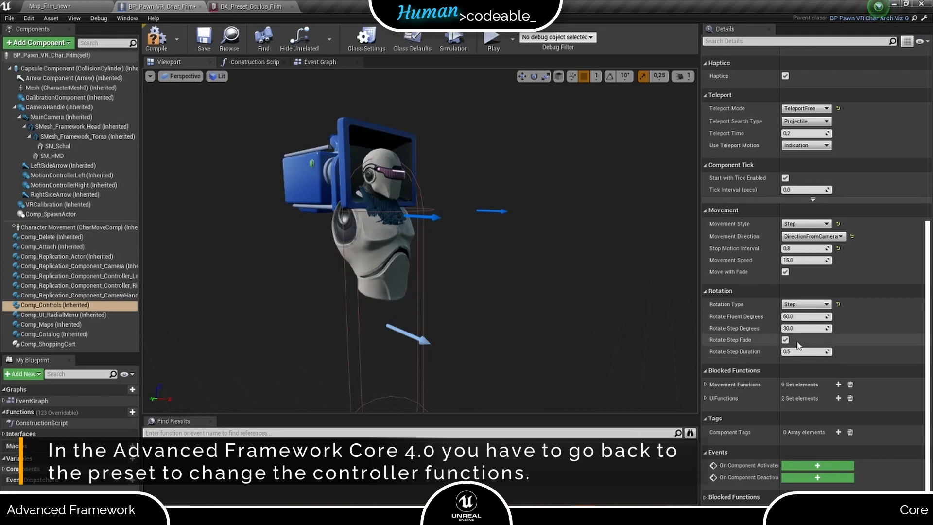
click(786, 340)
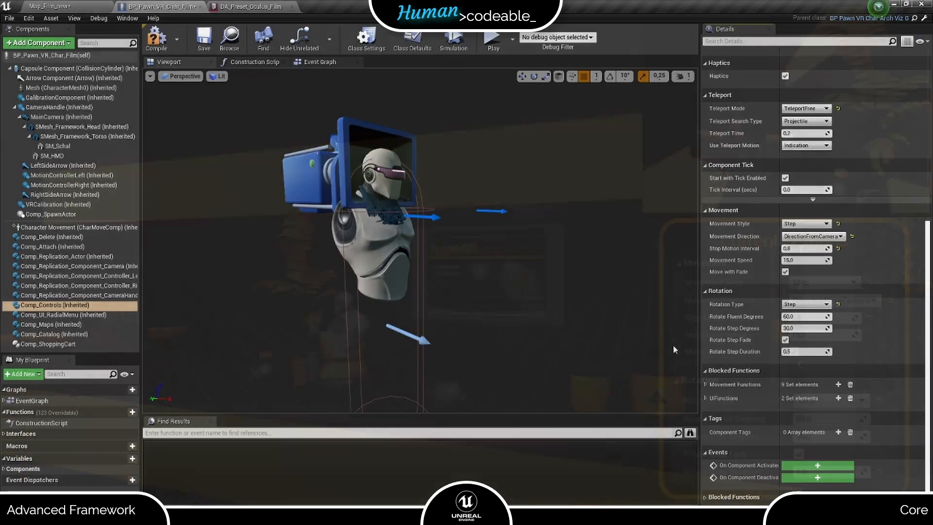
click(492, 38)
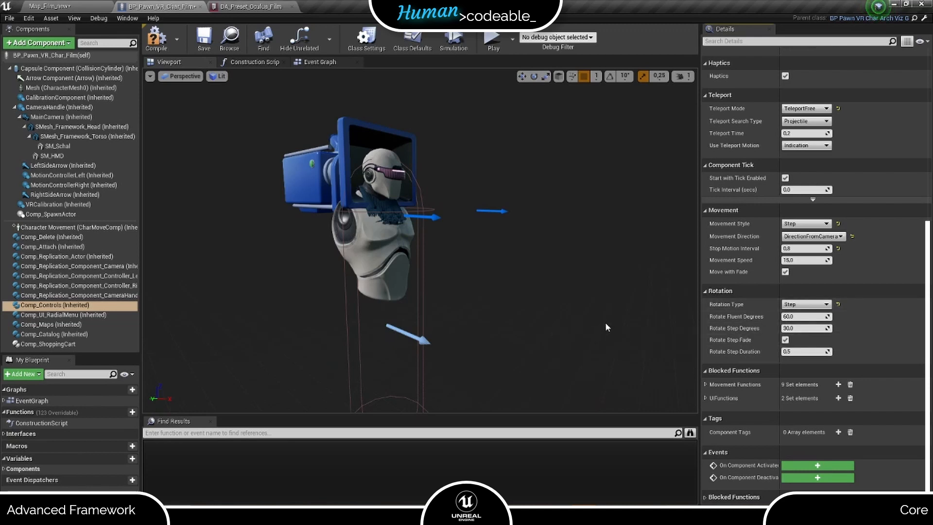
mouse_move(682, 328)
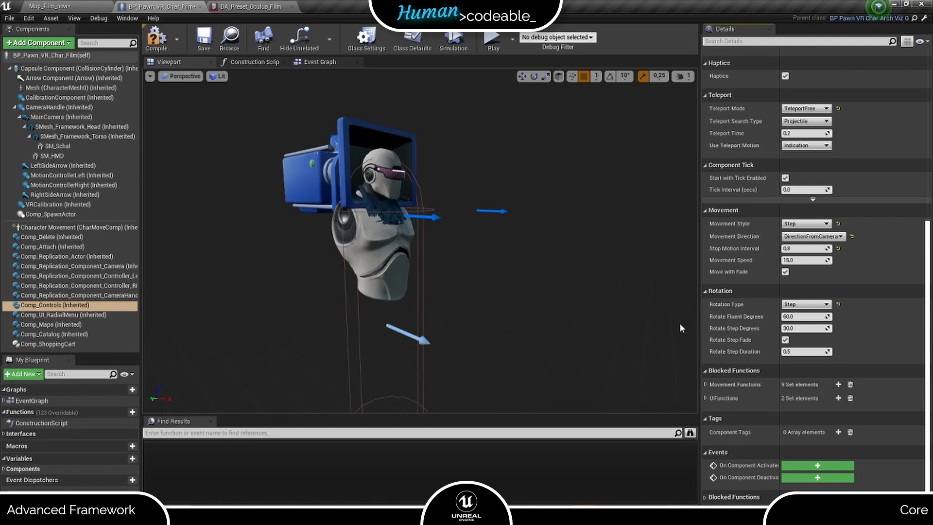
click(250, 7)
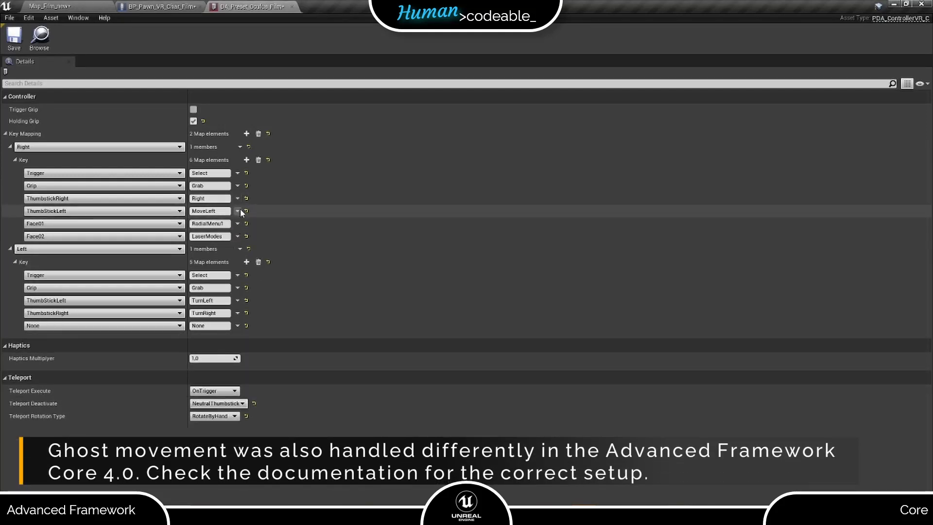
mouse_move(238, 212)
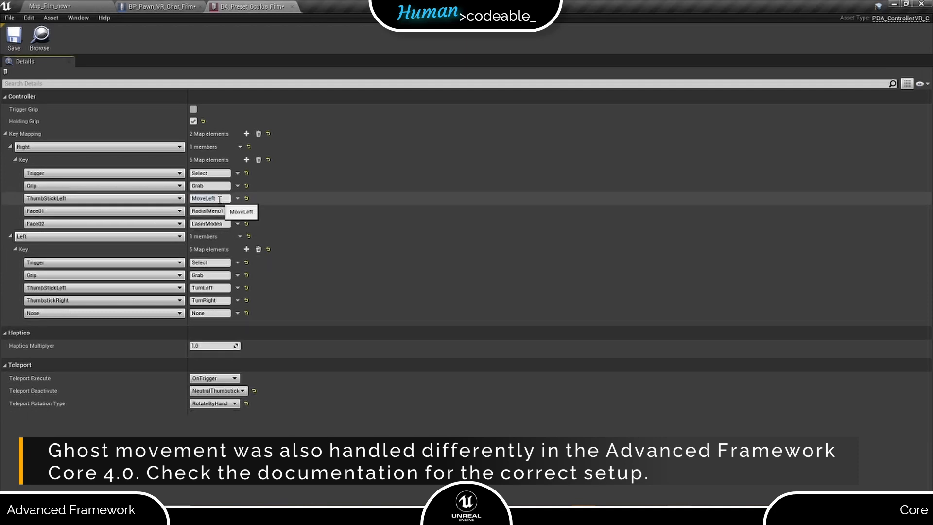
Leave one right-controller entry, ThumbStickUp → Move, and return to the pawn blueprint
click(104, 198)
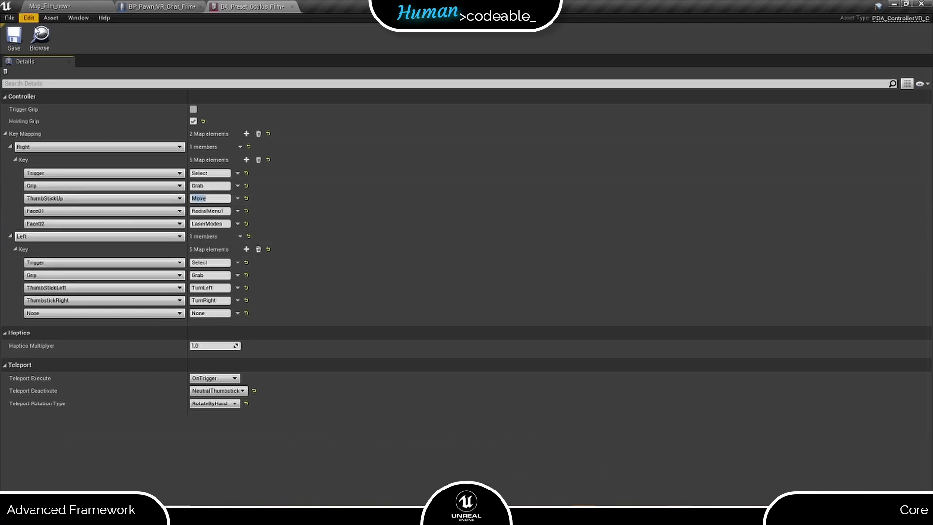
click(158, 5)
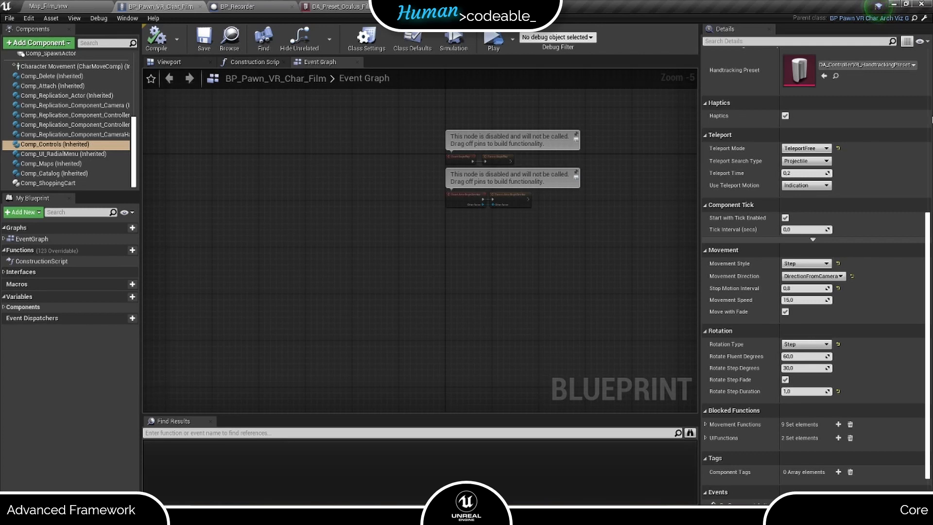
mouse_move(806, 263)
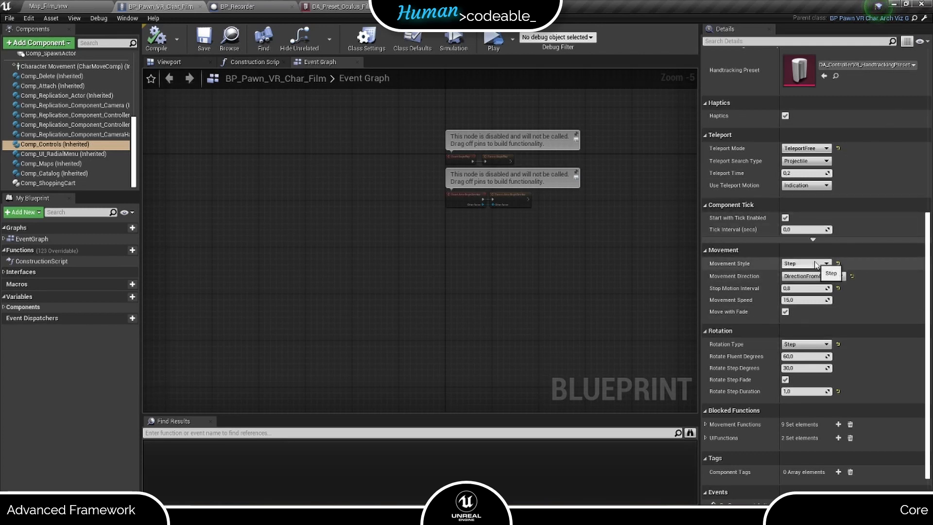
Set the Comp_Controls Movement Style to Ghost, keeping DirectionFromCamera and Step rotation
click(831, 272)
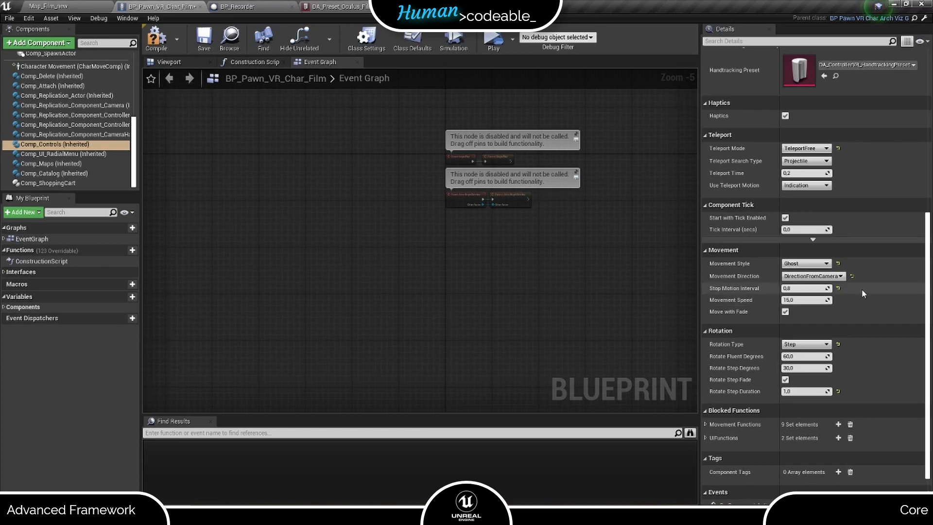
mouse_move(657, 307)
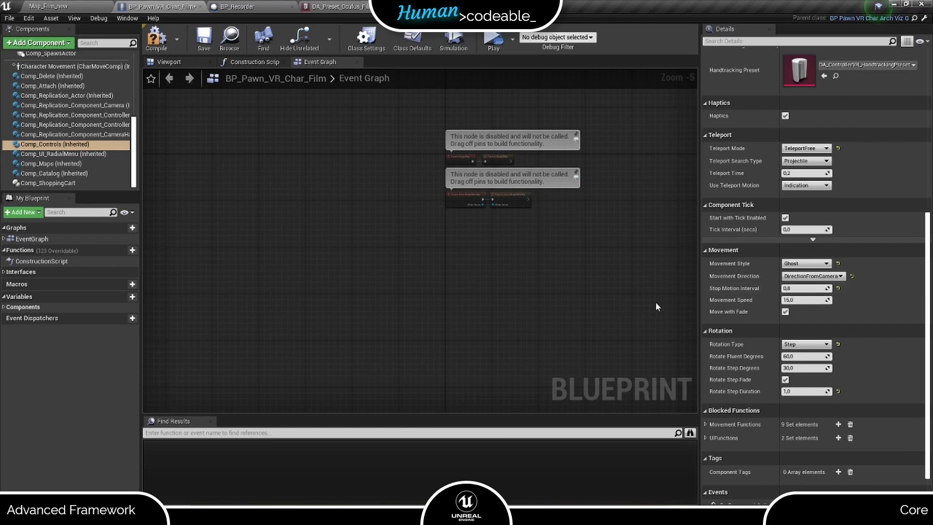
click(493, 38)
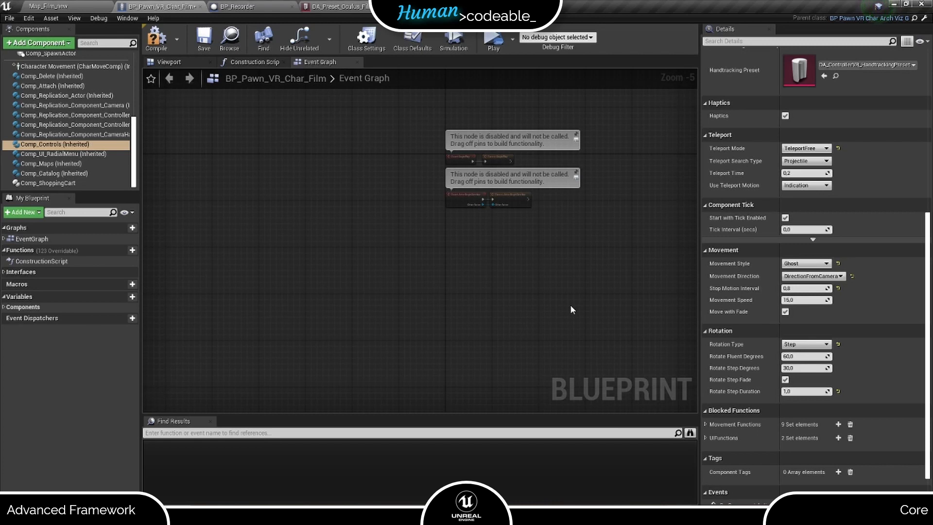
mouse_move(719, 288)
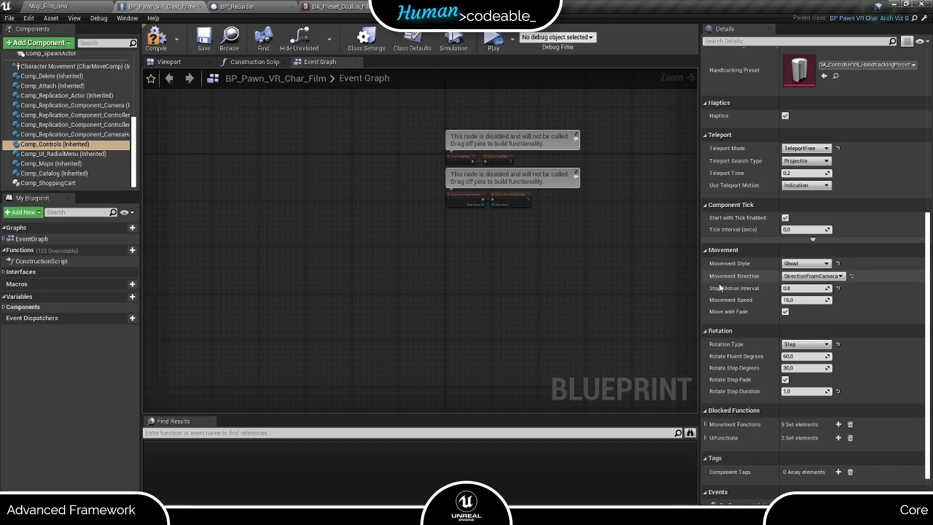
mouse_move(720, 288)
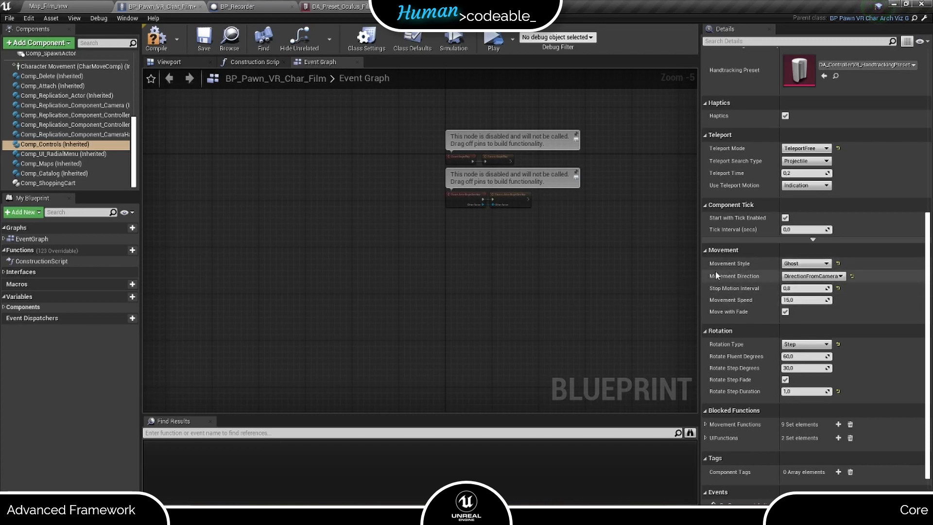
mouse_move(813, 276)
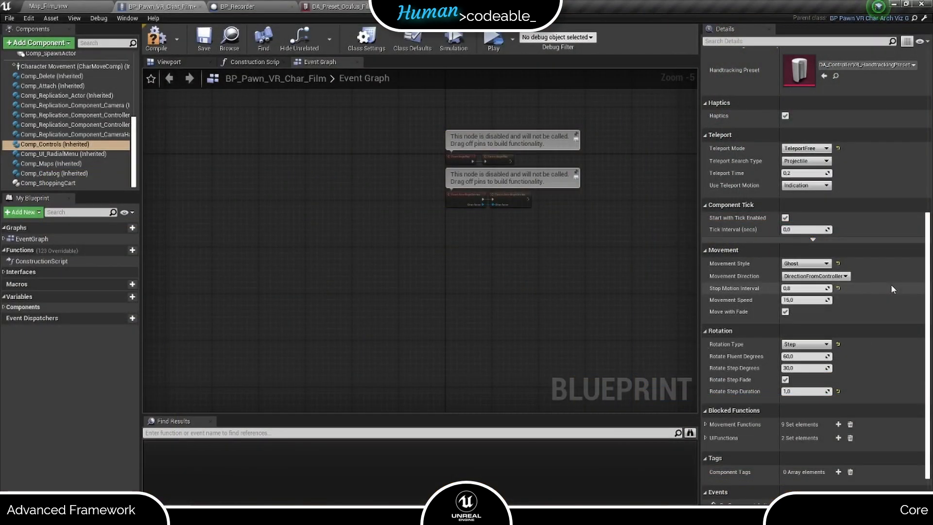
mouse_move(860, 276)
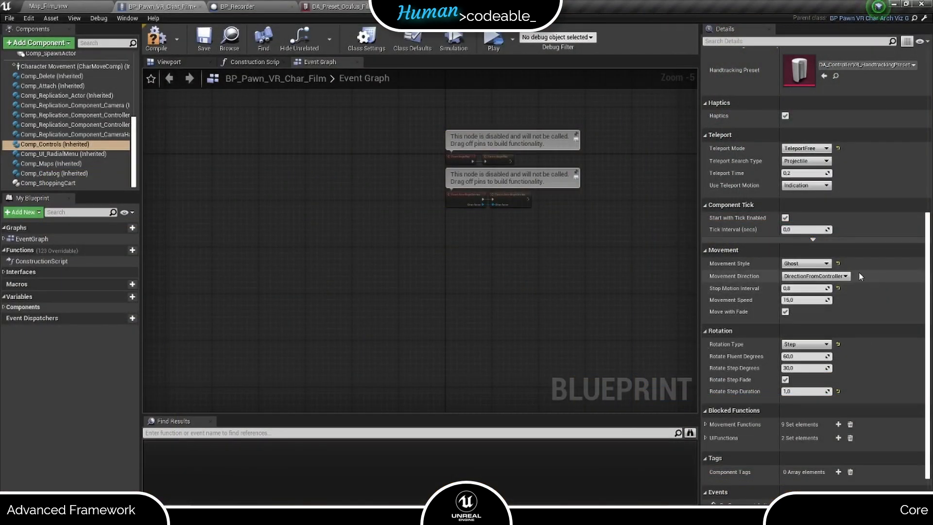
Set Movement Direction to DirectionRelativeToControllerLocation
click(840, 275)
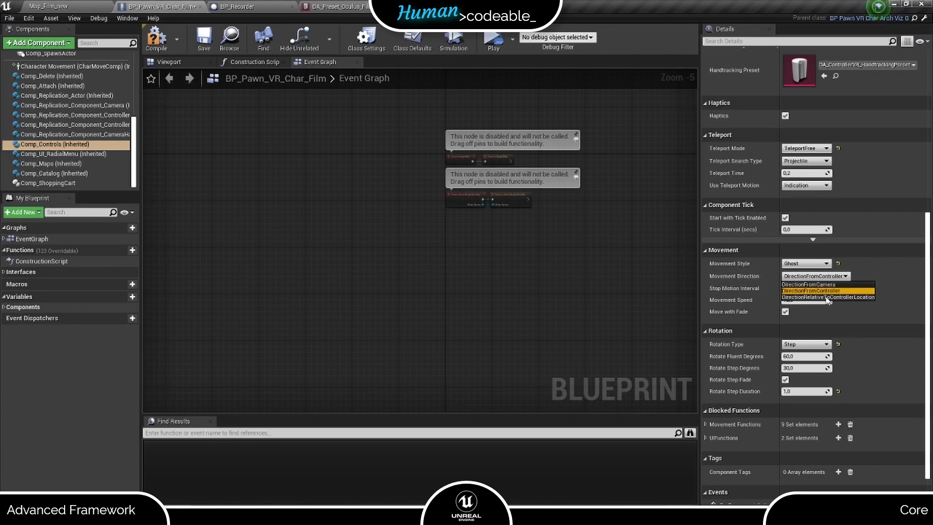
click(828, 296)
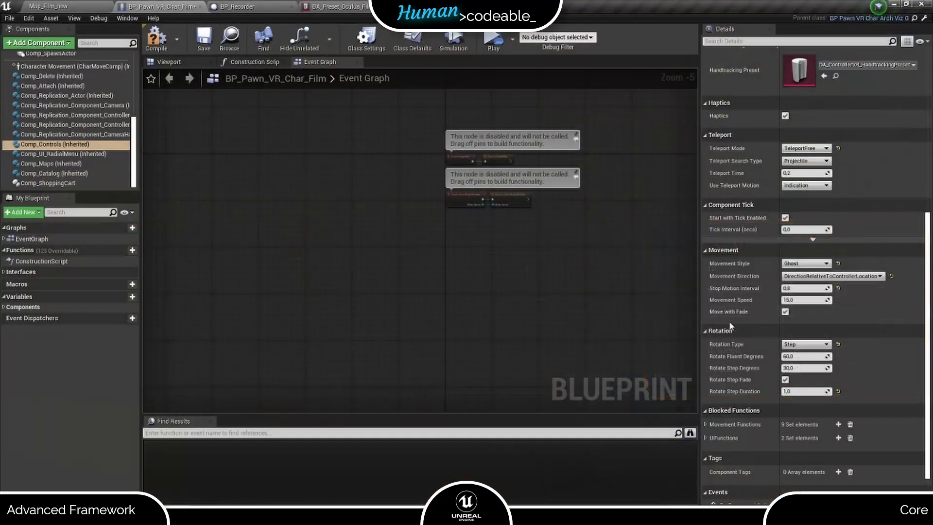
mouse_move(785, 312)
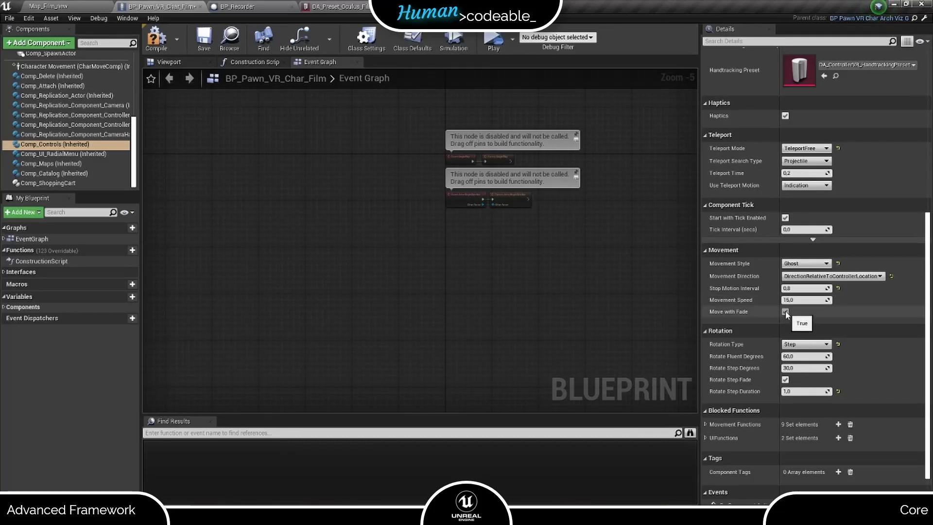
Uncheck Move with Fade in the Movement section
click(785, 312)
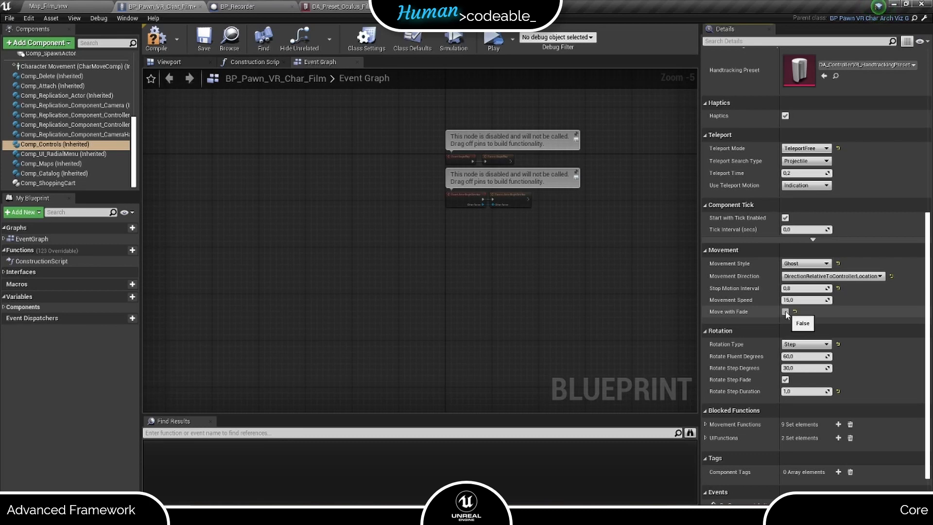